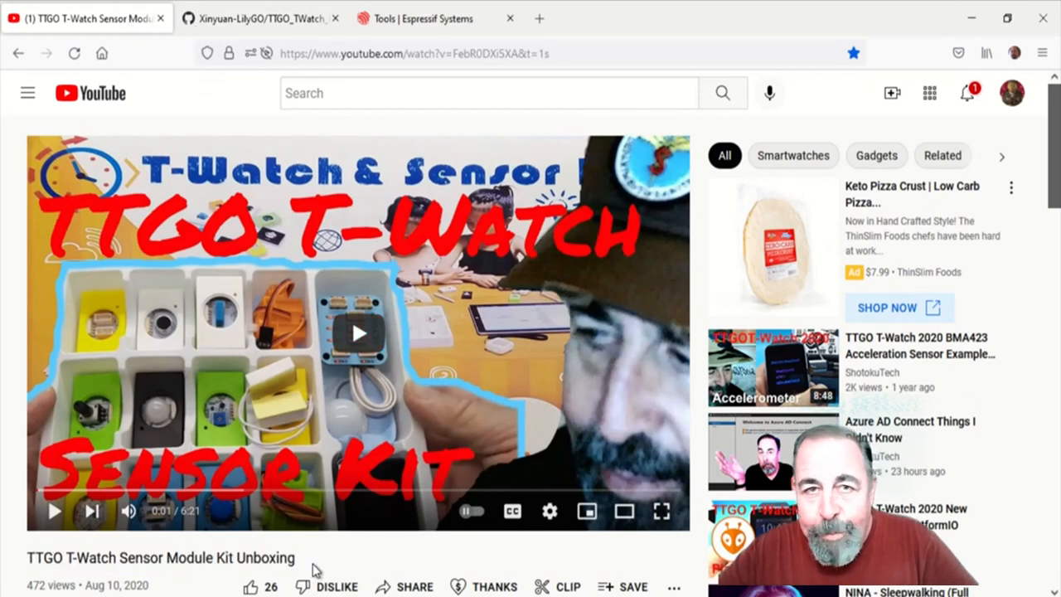
# Switch the Door Contact project to Upload mode so its generated C++ code appears beside the blocks
pyautogui.tripleClick(163, 554)
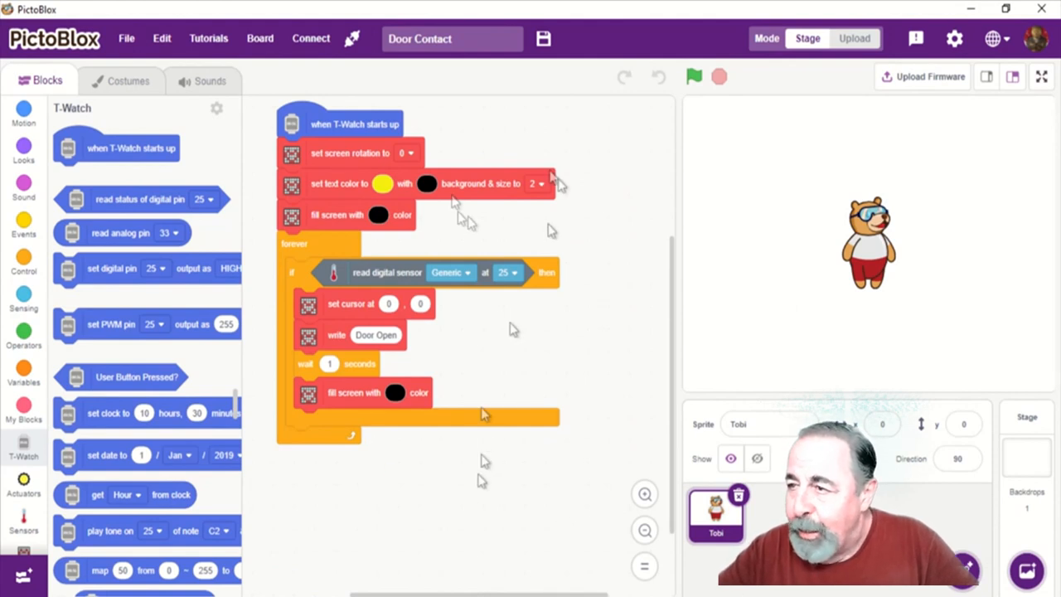
pyautogui.moveTo(663, 133)
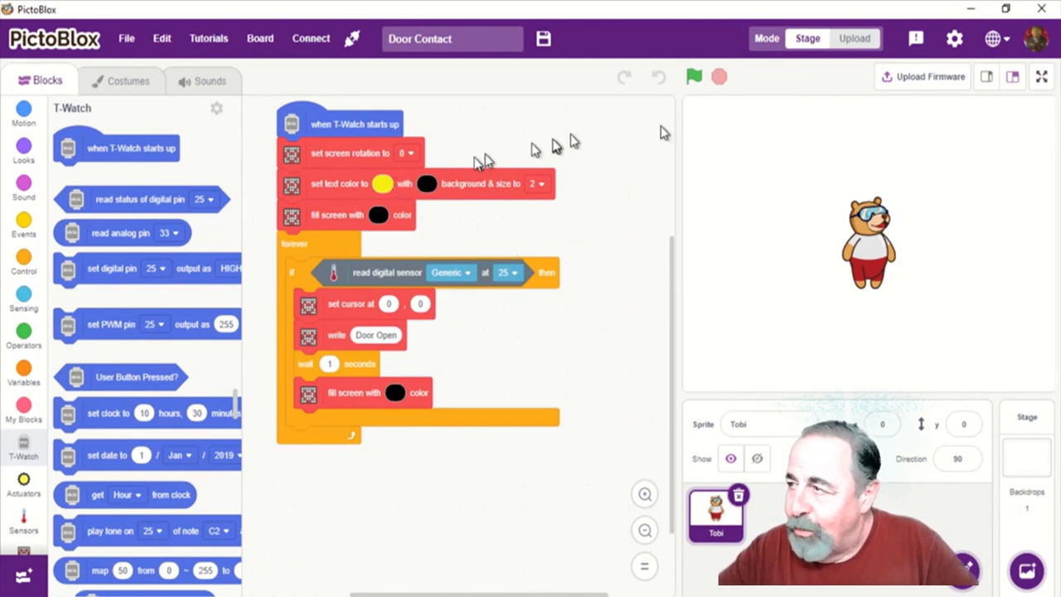
pyautogui.moveTo(930, 80)
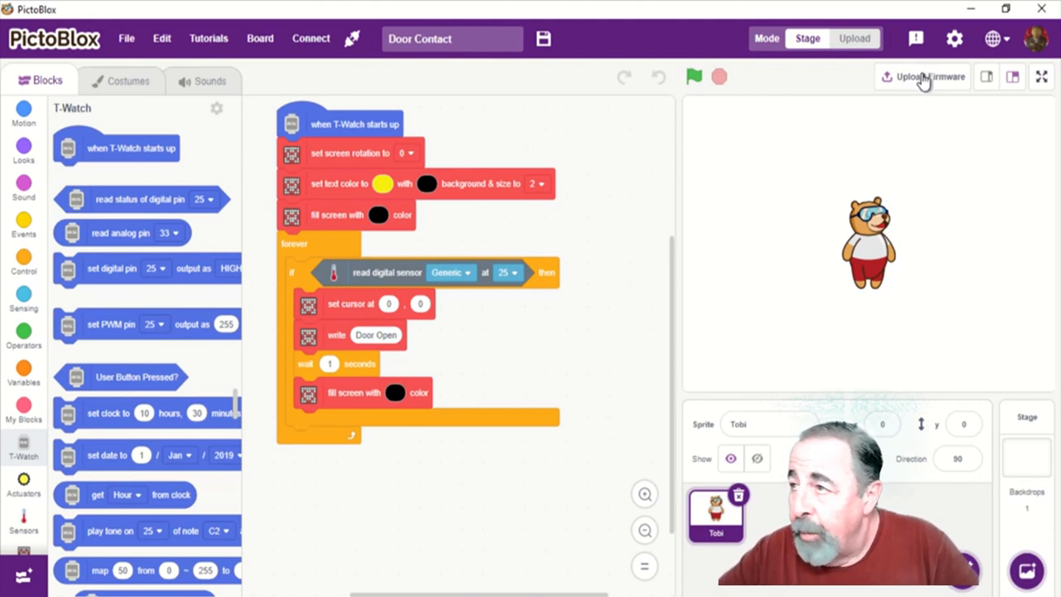
pyautogui.moveTo(438, 242)
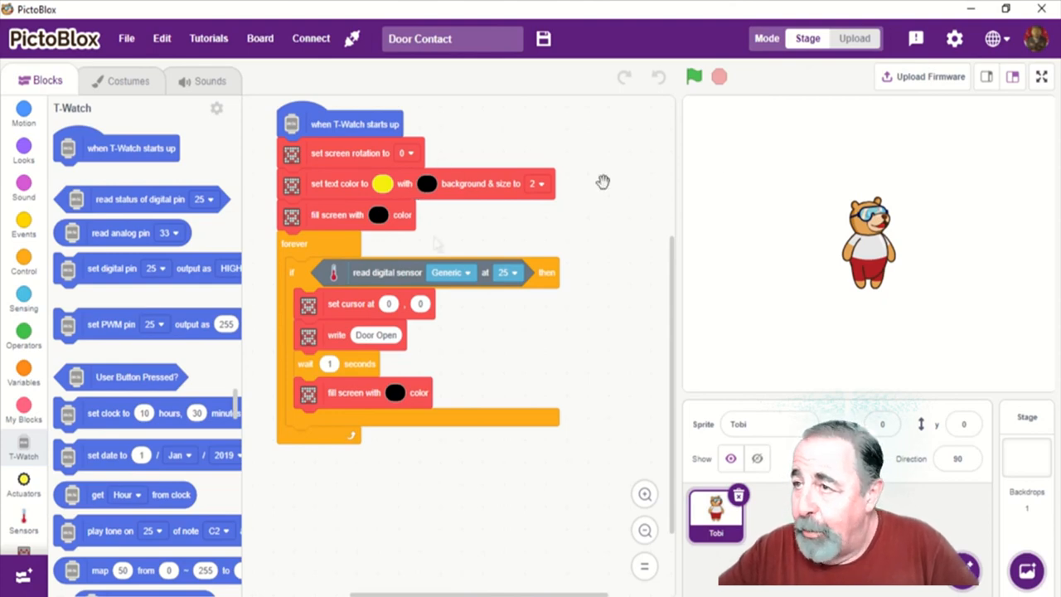
pyautogui.click(852, 38)
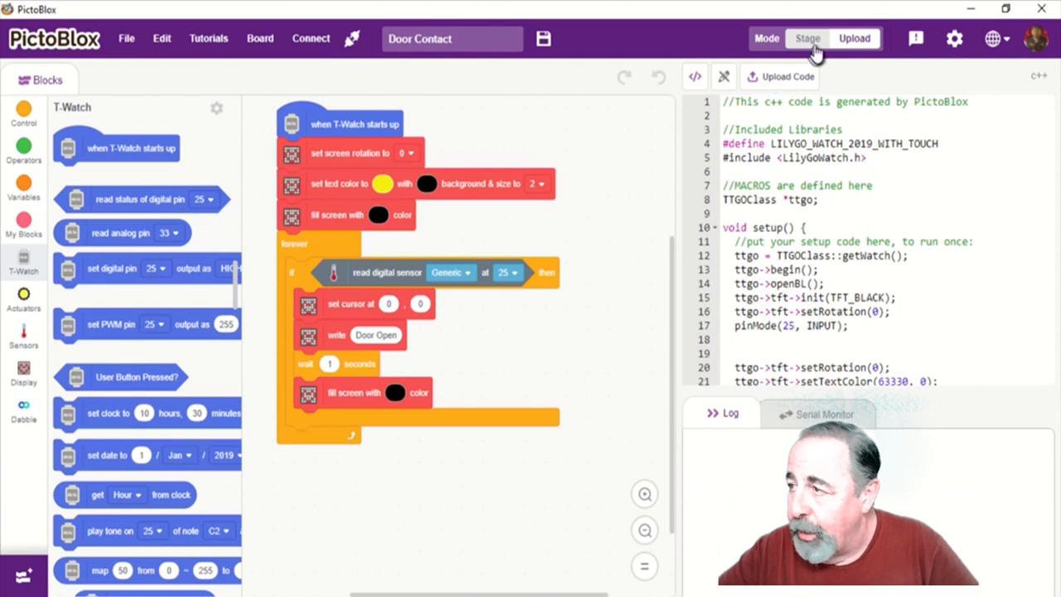
pyautogui.click(809, 39)
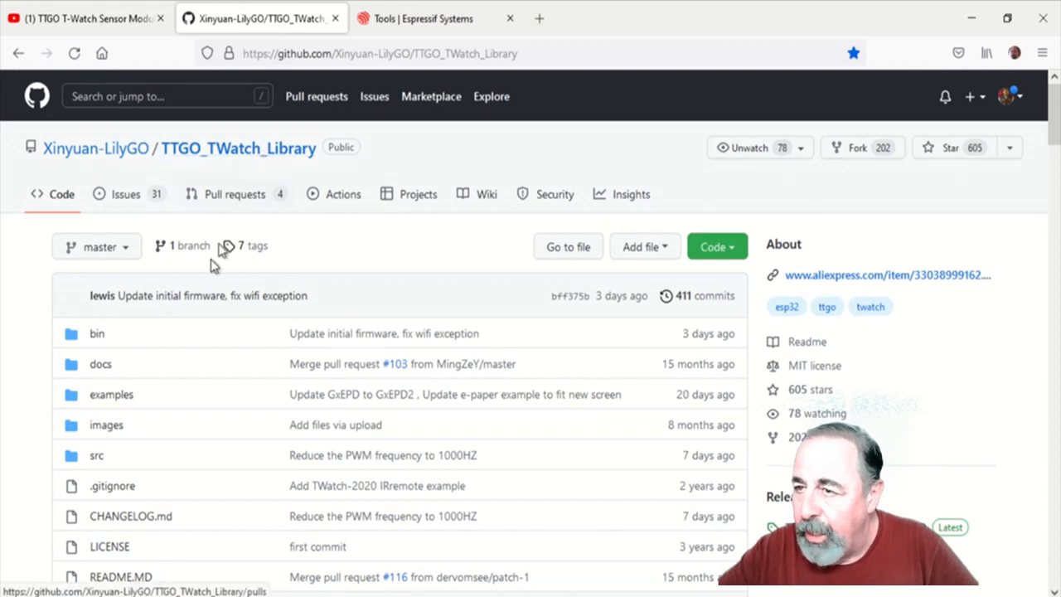
# Browse into the TTGO_TWatch_Library bin folder and skim its README listing firmware by watch version
pyautogui.click(96, 334)
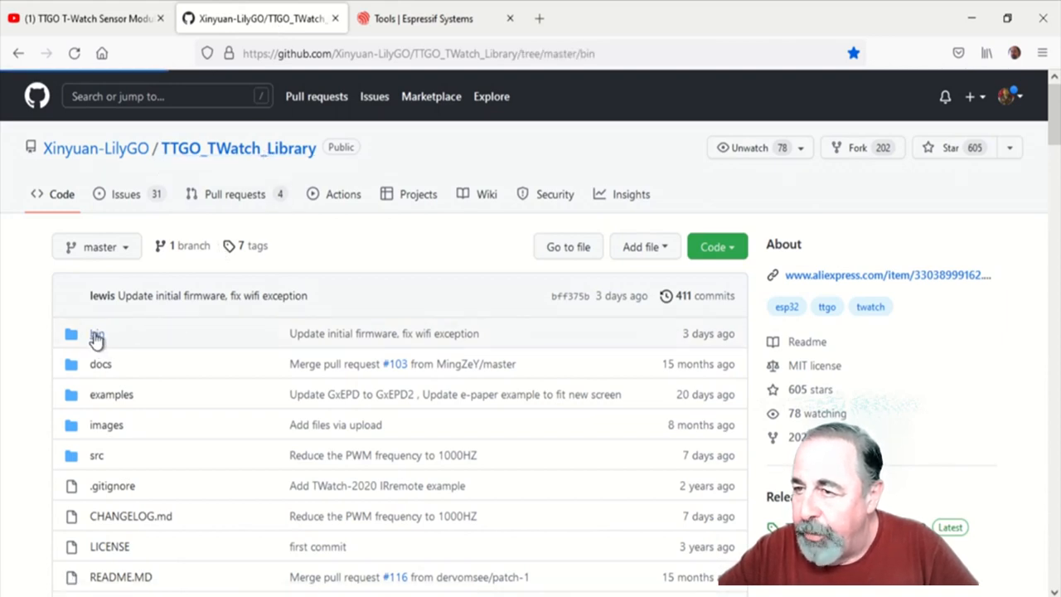
pyautogui.click(96, 333)
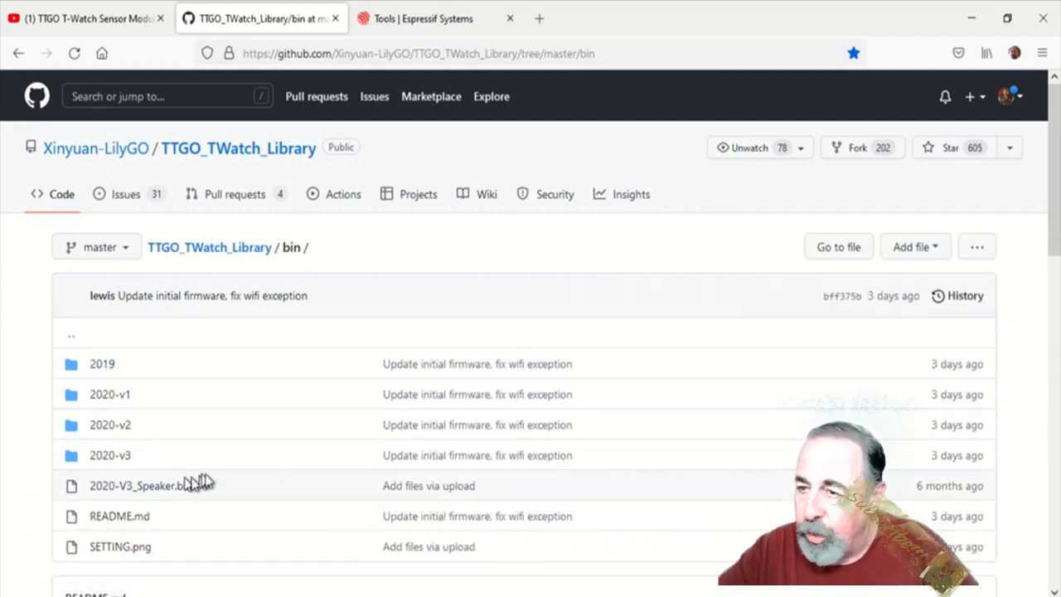
pyautogui.moveTo(104, 383)
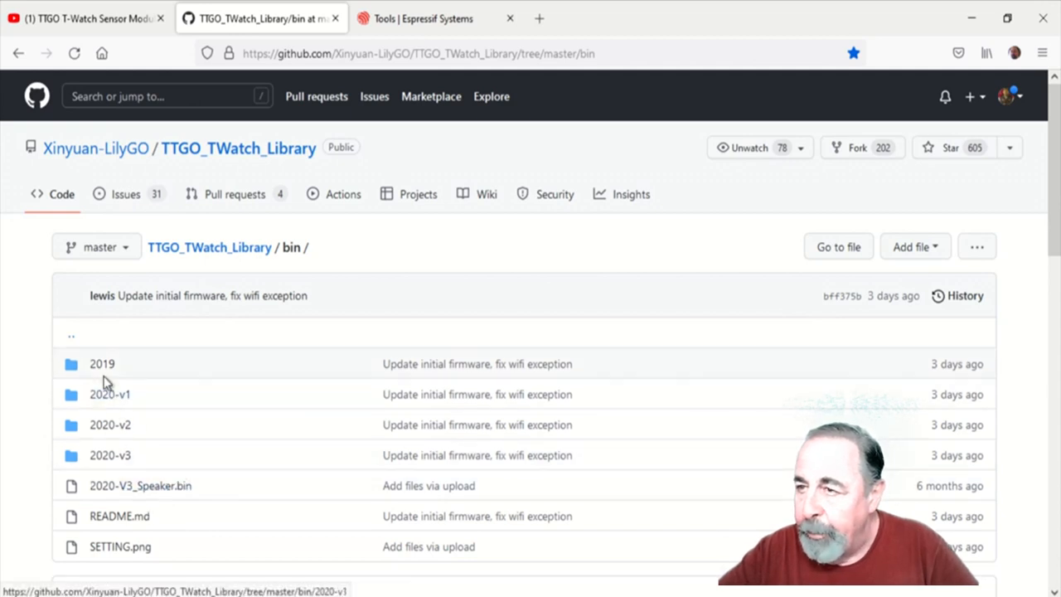
pyautogui.moveTo(103, 379)
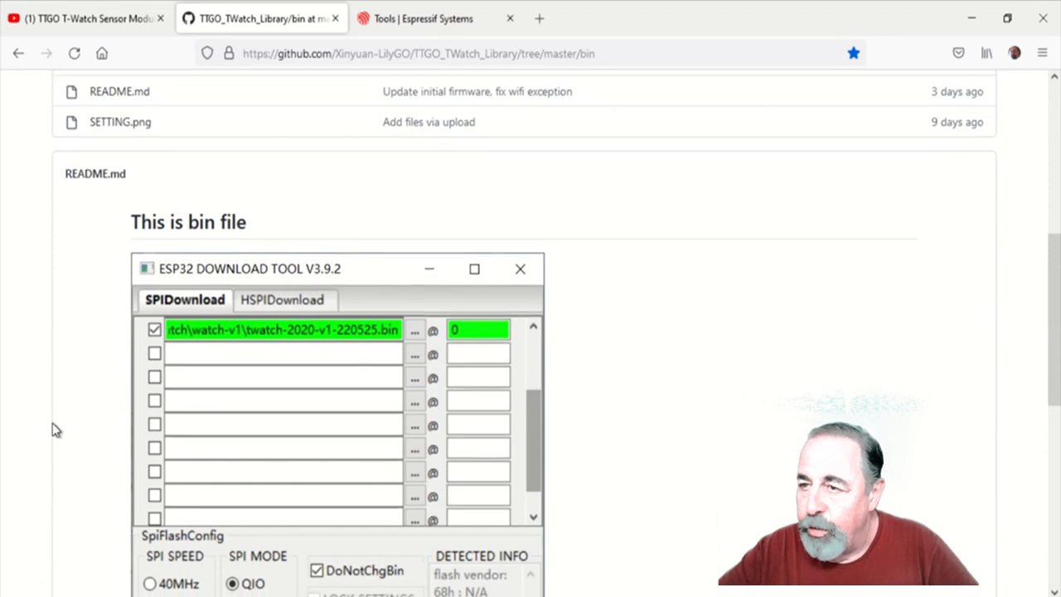
pyautogui.scroll(-3)
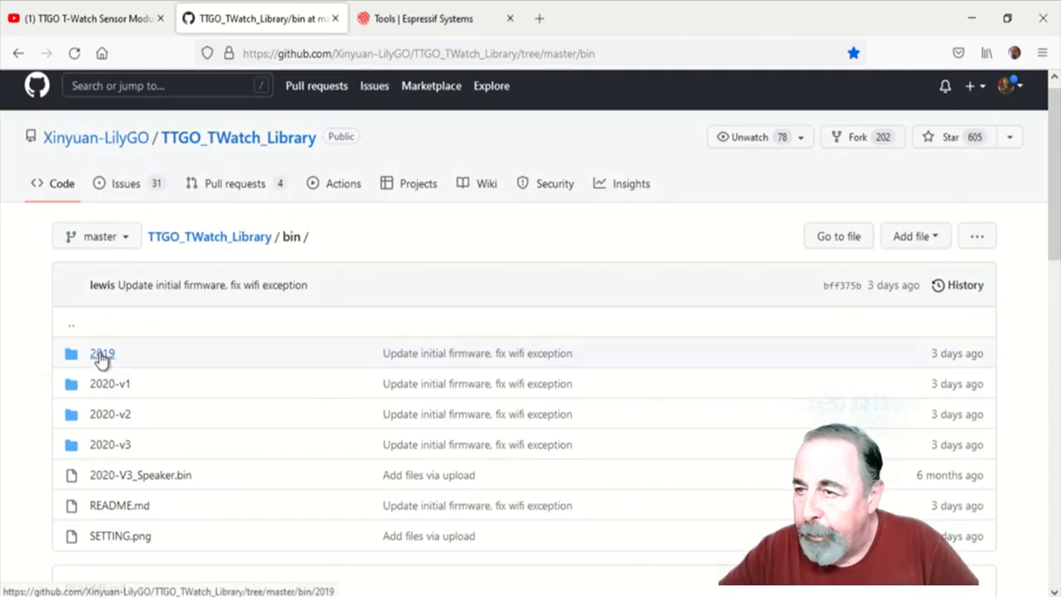
# Read the 2019 folder README: spiffs.bin at 0x00c90000, watch bin at 0, and the SpiFlashConfig settings
pyautogui.click(103, 355)
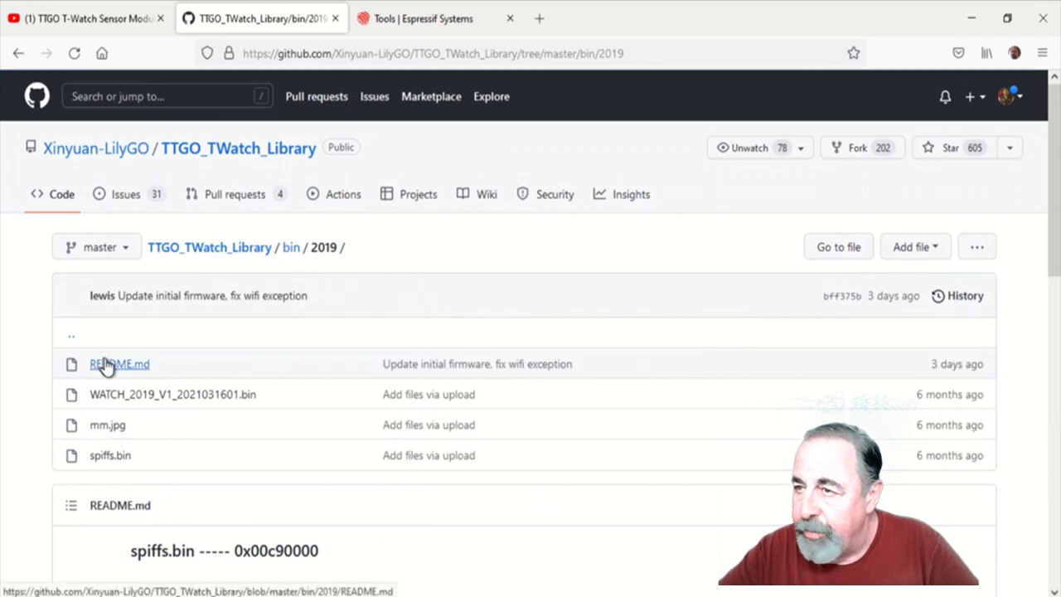
pyautogui.scroll(-3)
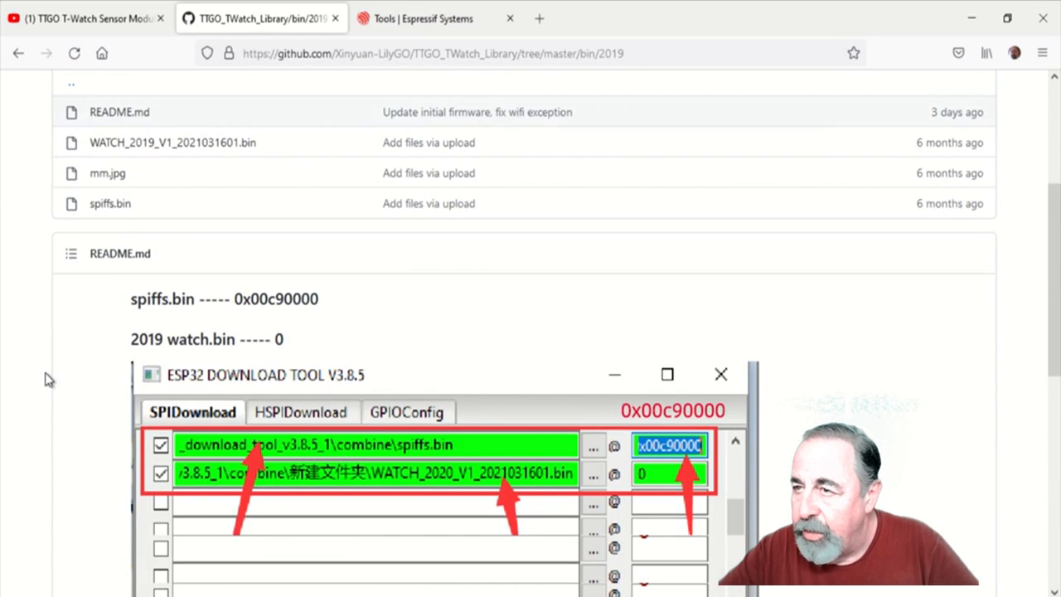
pyautogui.scroll(-3)
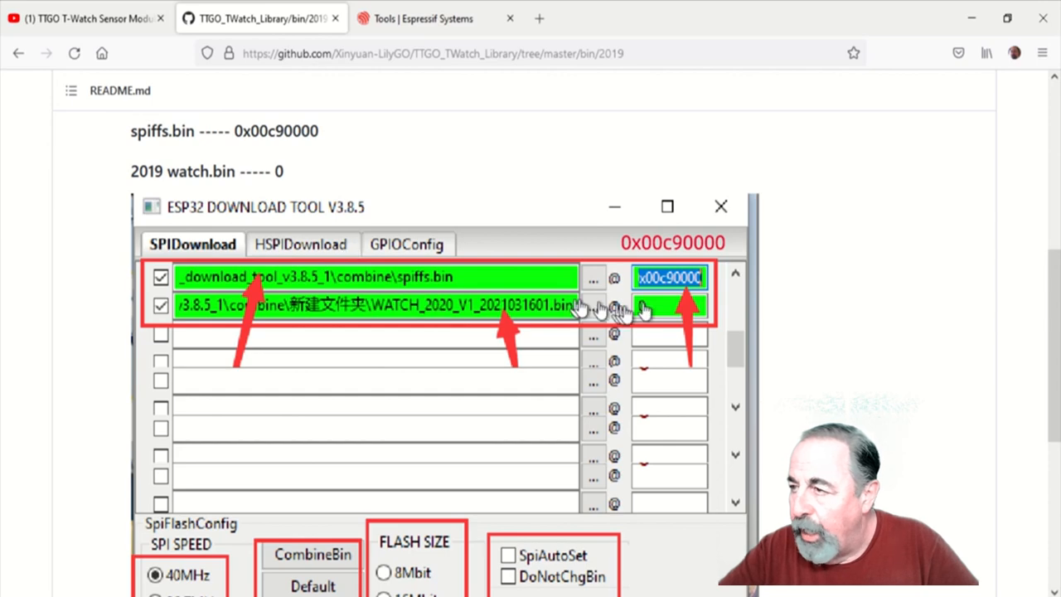
pyautogui.scroll(-3)
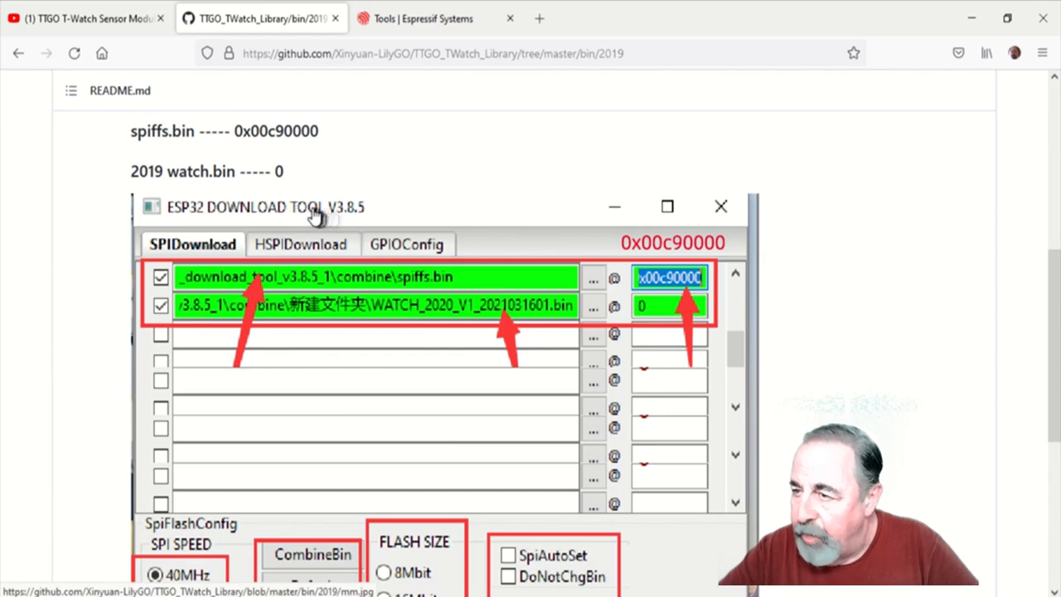
pyautogui.moveTo(660, 522)
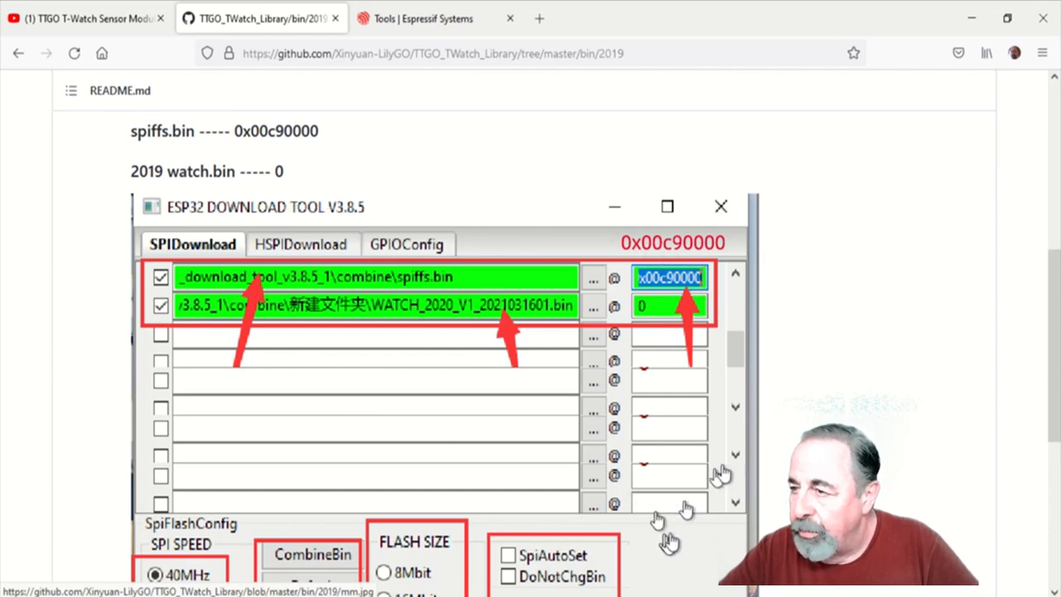
pyautogui.scroll(-3)
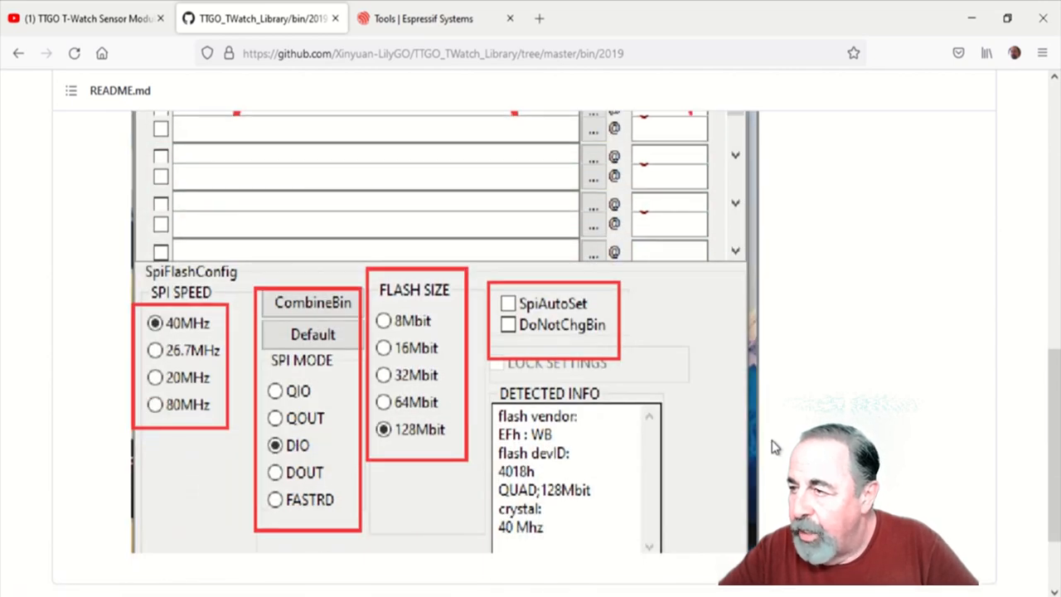
pyautogui.scroll(-3)
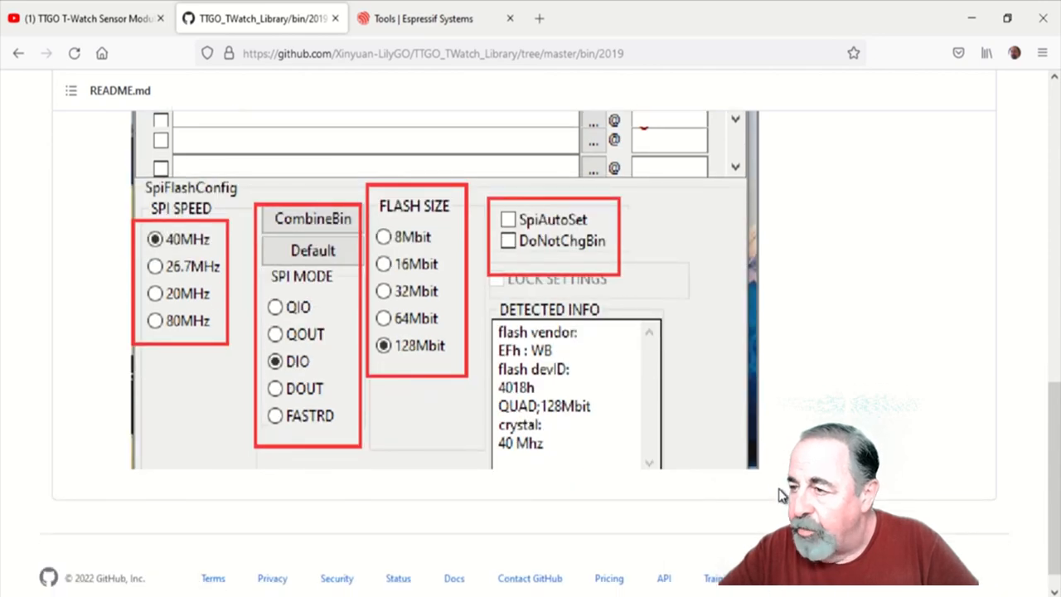
pyautogui.click(423, 18)
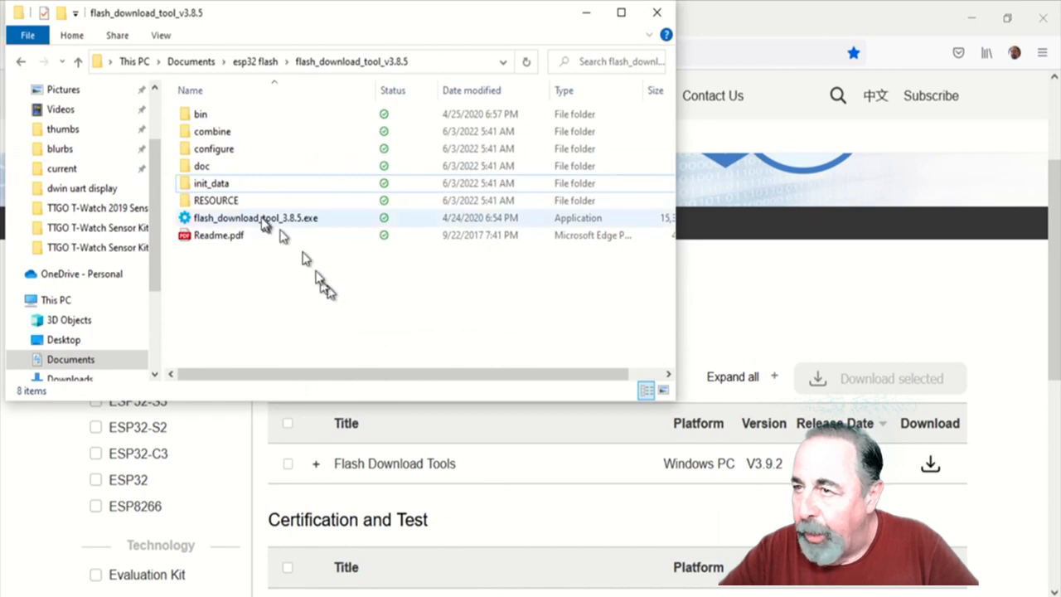
# Launch flash_download_tool_3.8.5.exe in Developer Mode and choose the ESP32 DownloadTool
pyautogui.click(255, 219)
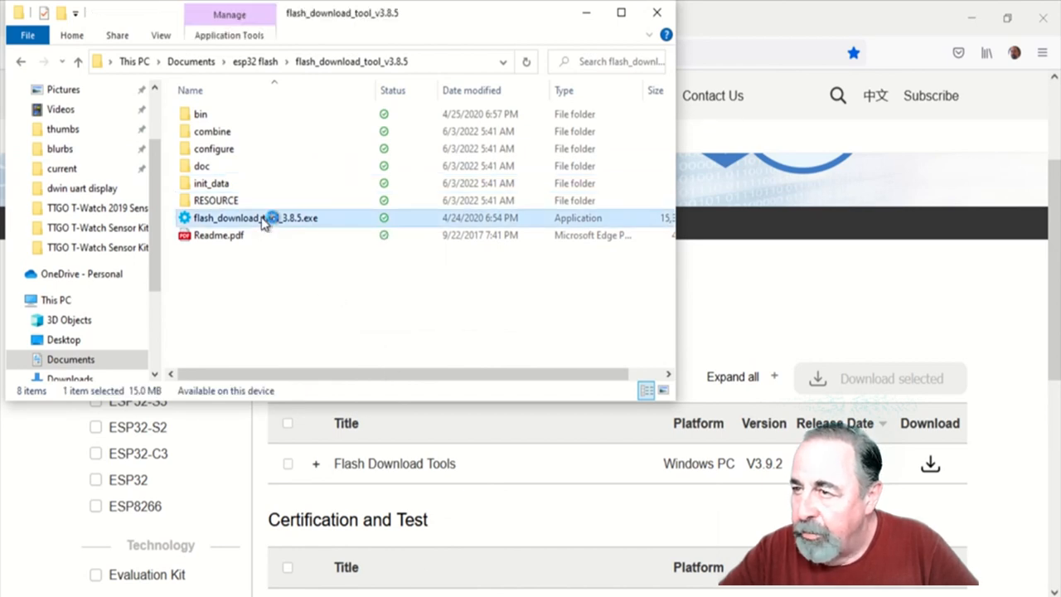
pyautogui.doubleClick(257, 218)
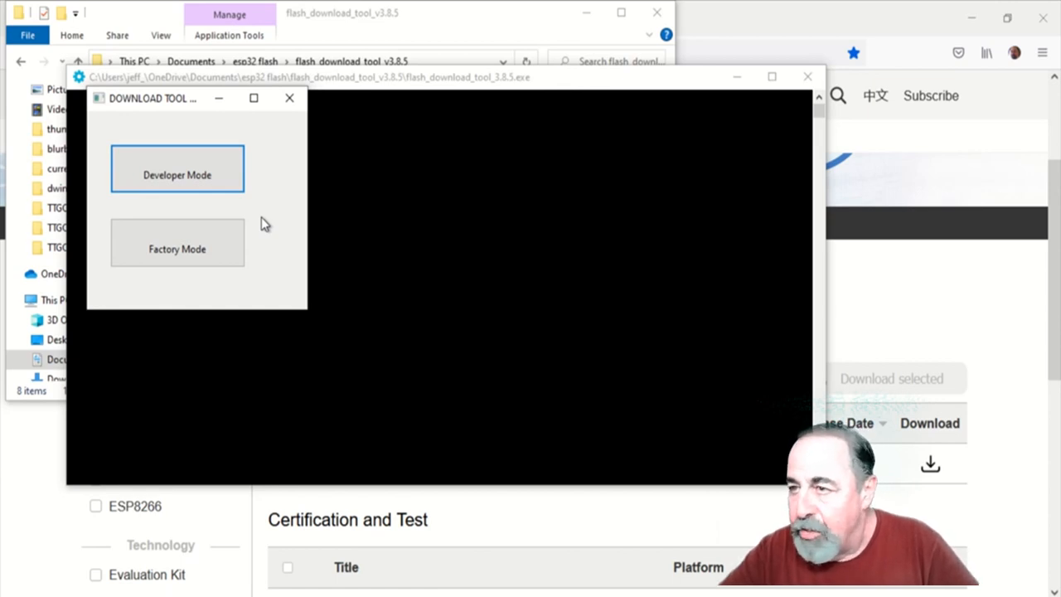
pyautogui.click(176, 169)
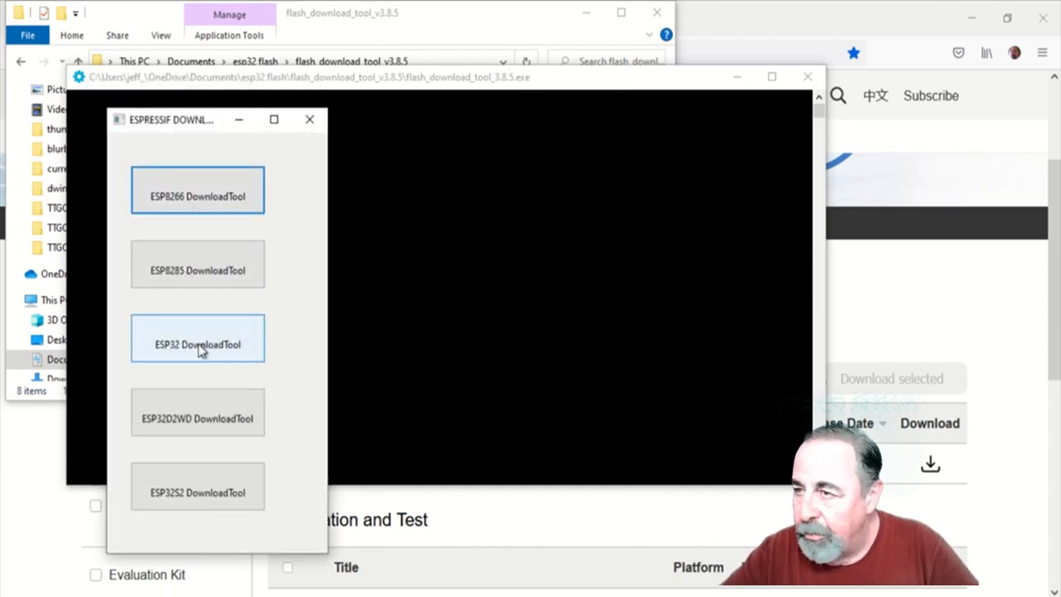
pyautogui.click(198, 338)
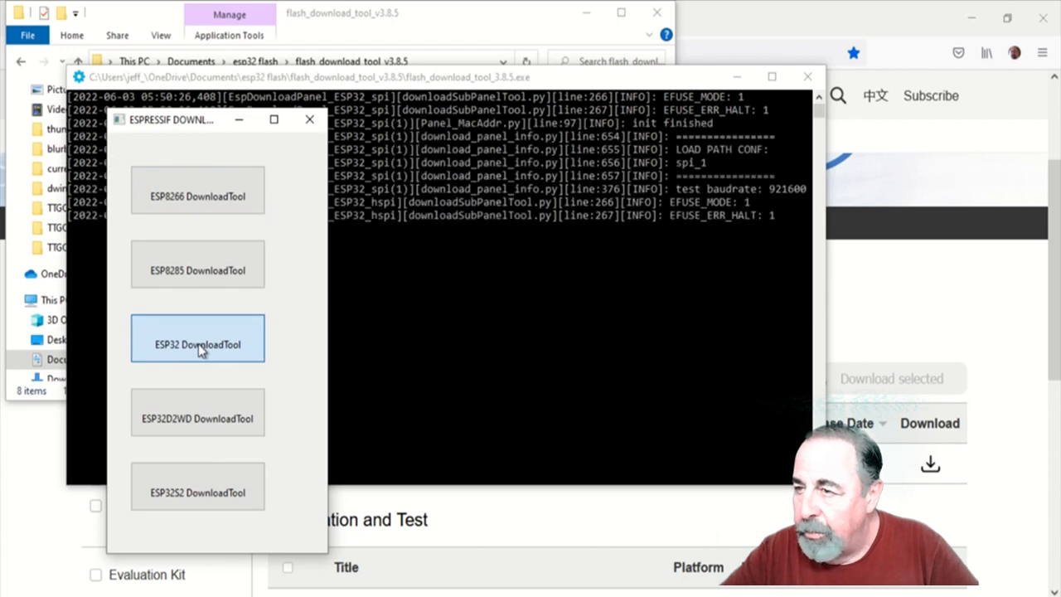
pyautogui.click(197, 338)
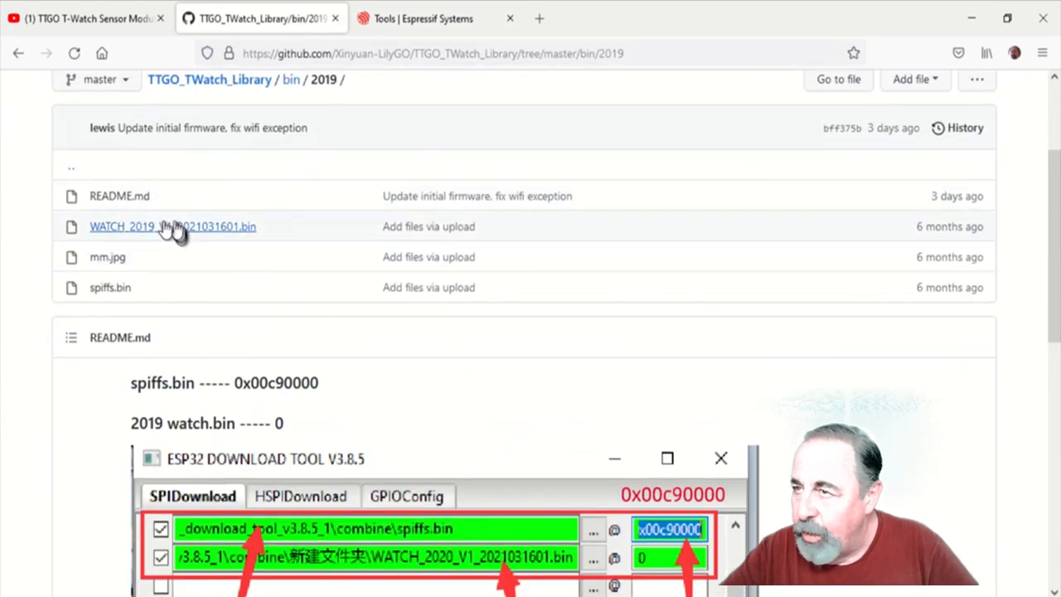
# Download the 2019 watch firmware bin and spiffs.bin from the repo via Save Link As
pyautogui.rightClick(172, 225)
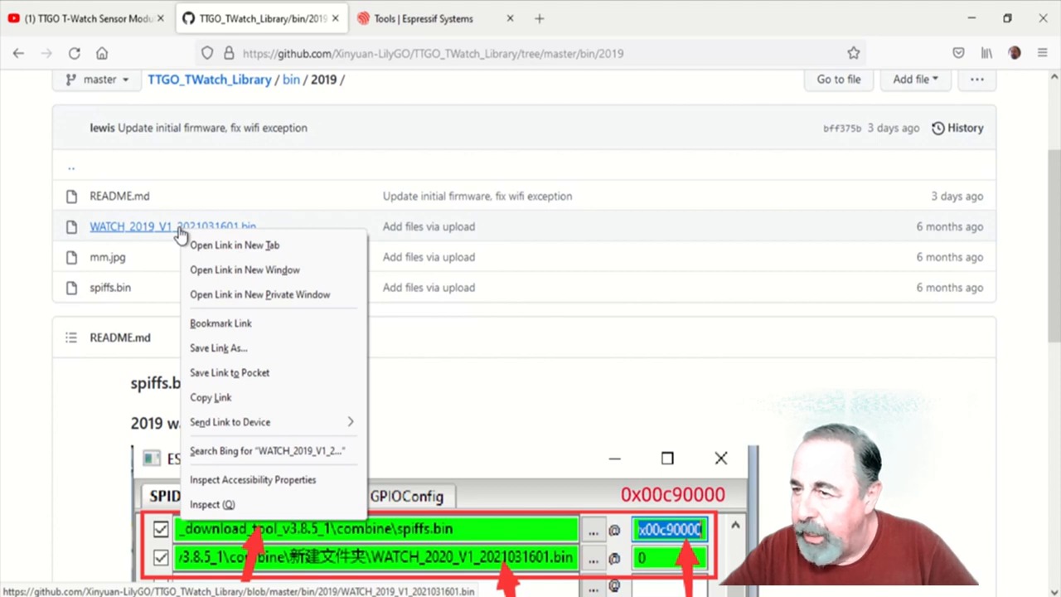
pyautogui.click(225, 358)
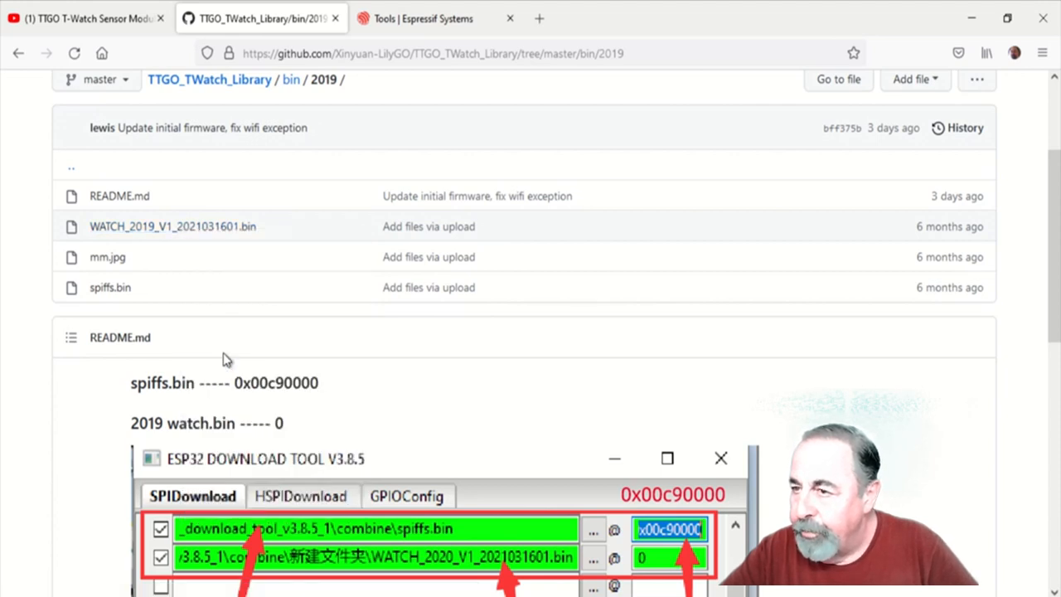
pyautogui.click(172, 225)
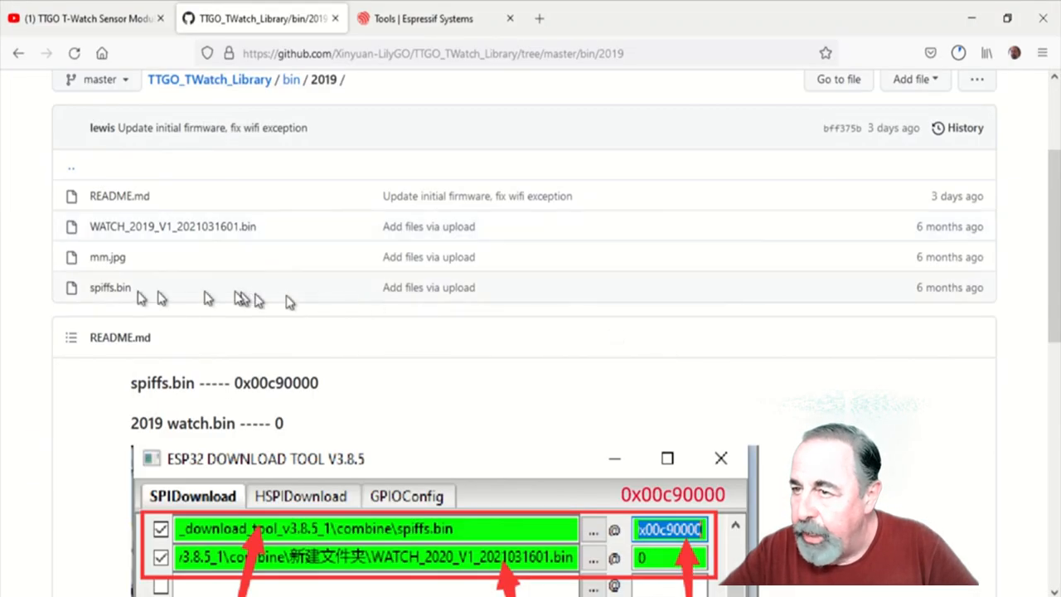
pyautogui.rightClick(110, 287)
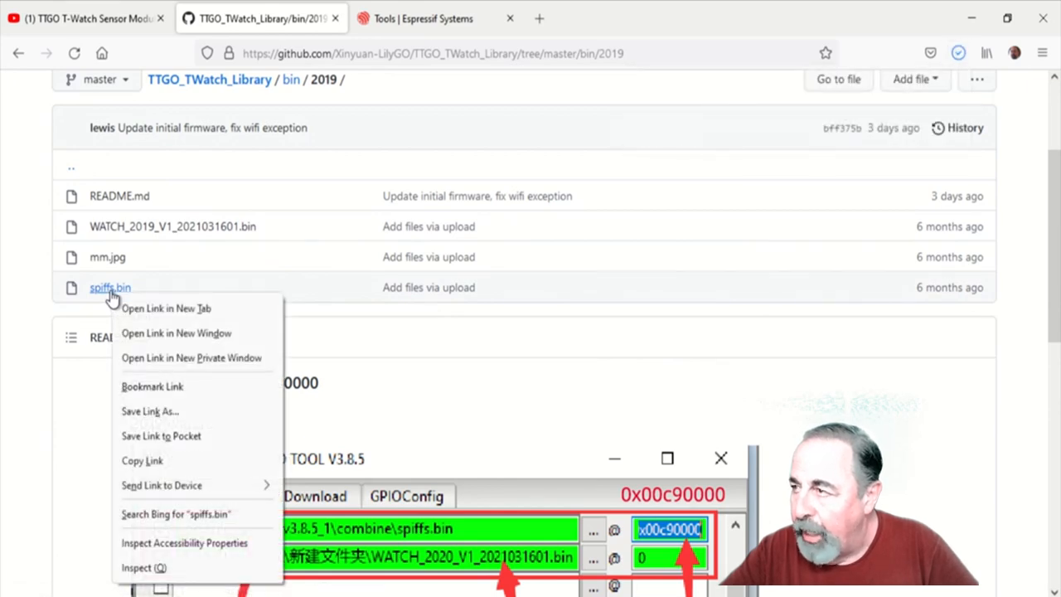
pyautogui.click(151, 411)
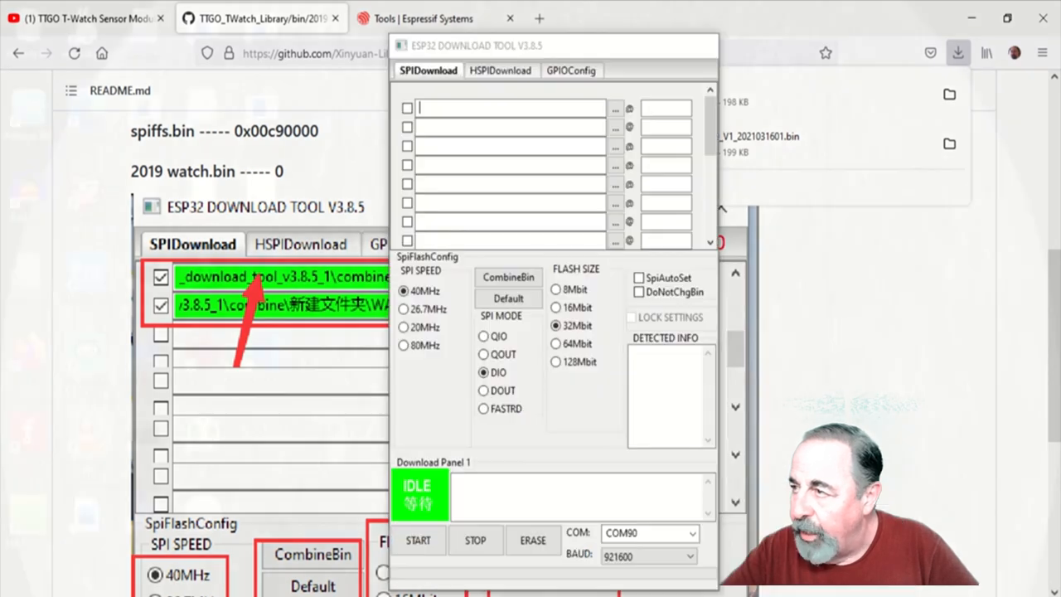
# Set row 1 to spiffs.bin from Downloads at address 0x00c90000, with the tool window moved beside the README
pyautogui.moveTo(550, 46); pyautogui.dragTo(799, 46)
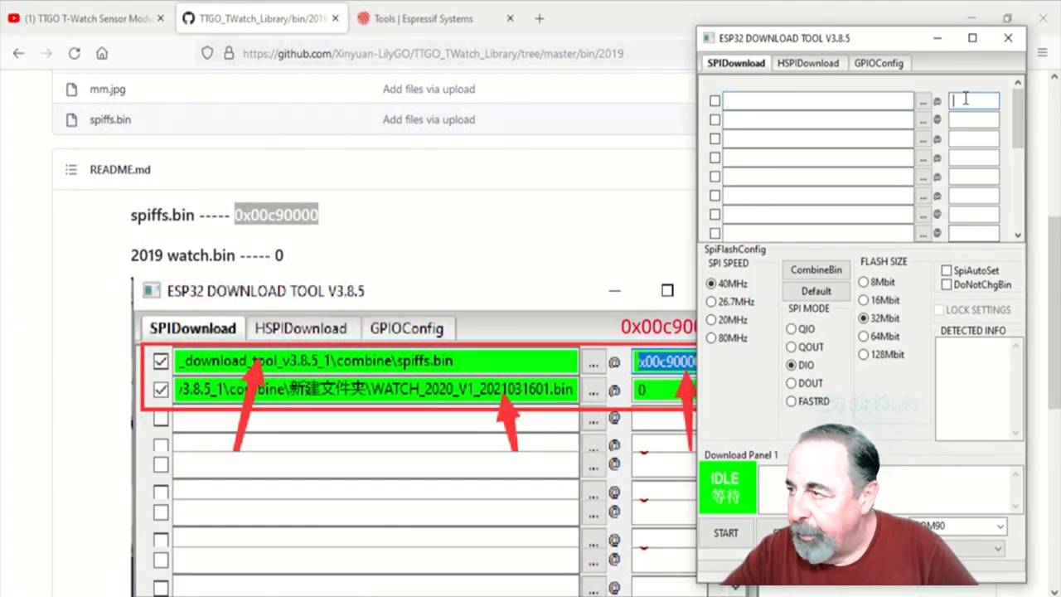
pyautogui.write('x00c90000')
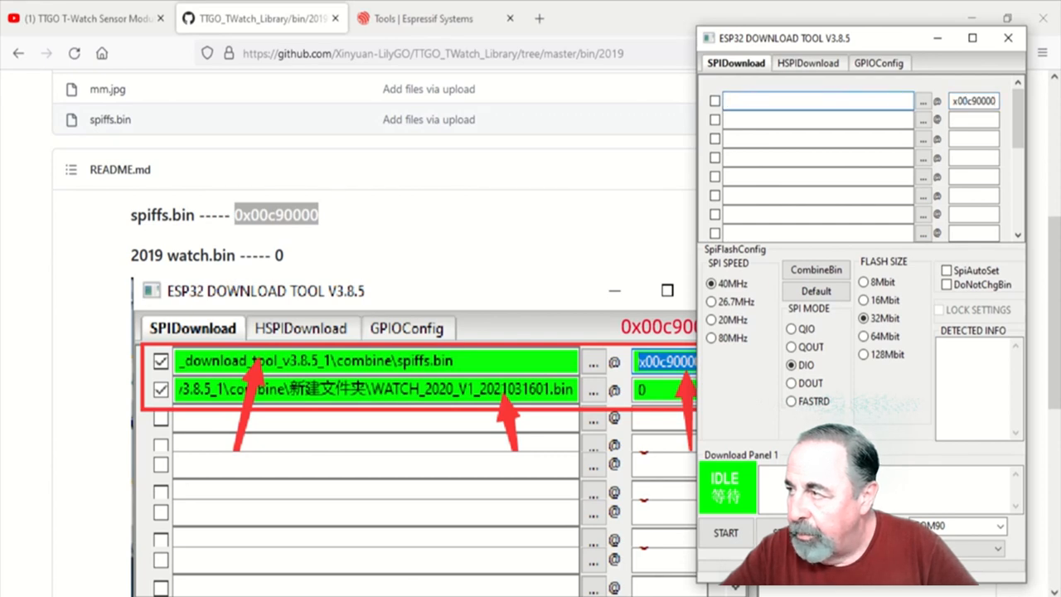
pyautogui.click(925, 101)
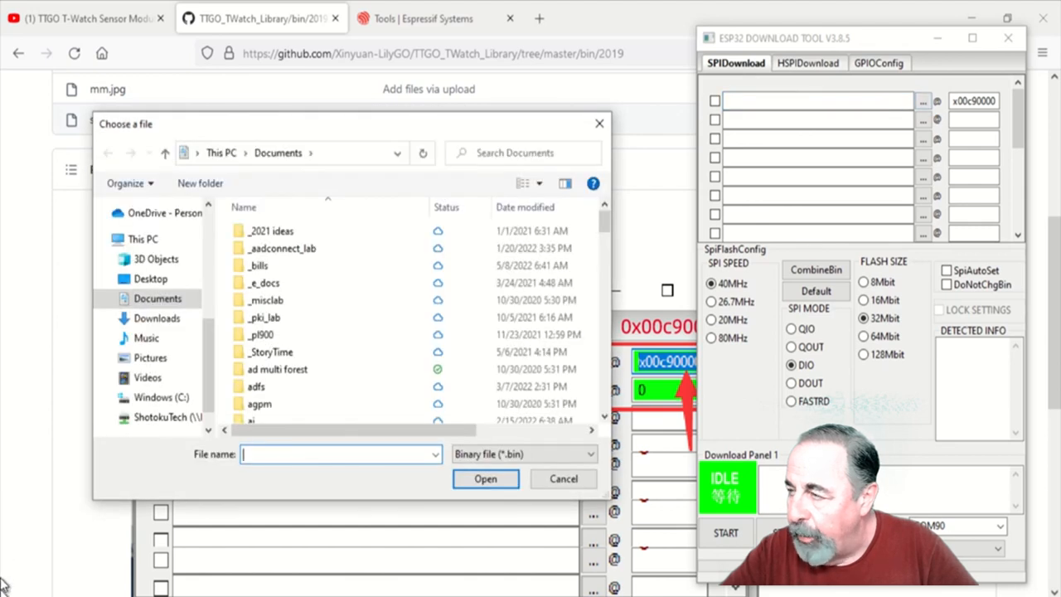
pyautogui.click(156, 318)
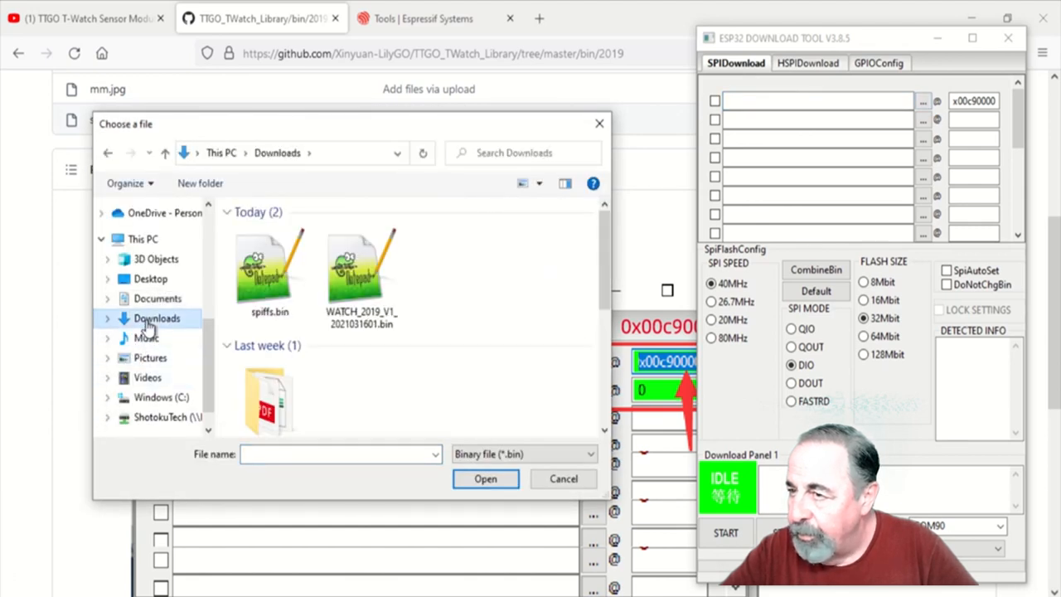
pyautogui.click(484, 477)
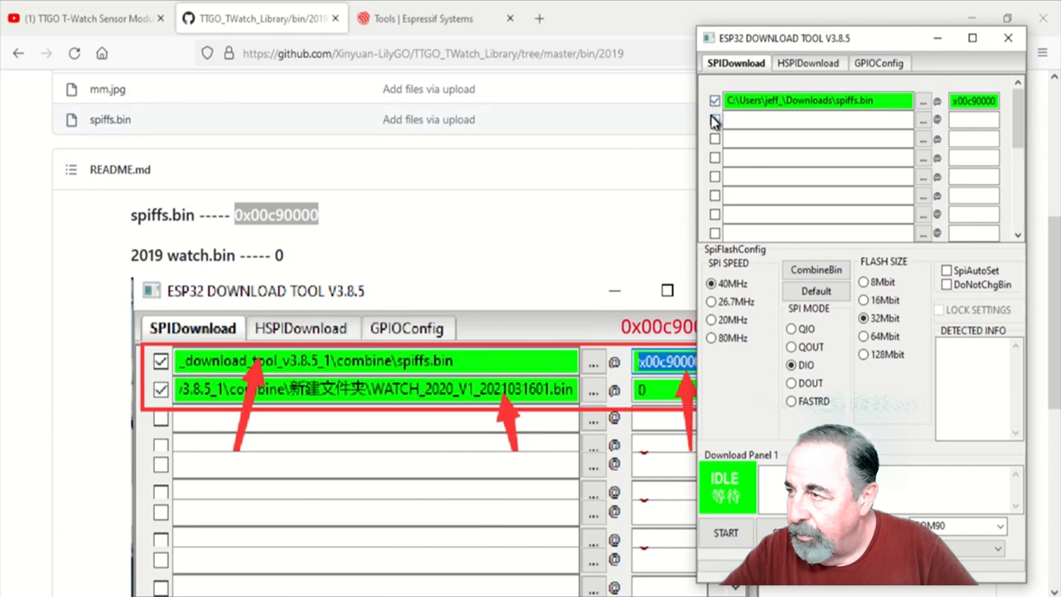
# Enable row 2 for the WATCH_2019 firmware bin at address 0
pyautogui.click(713, 119)
pyautogui.write('0')
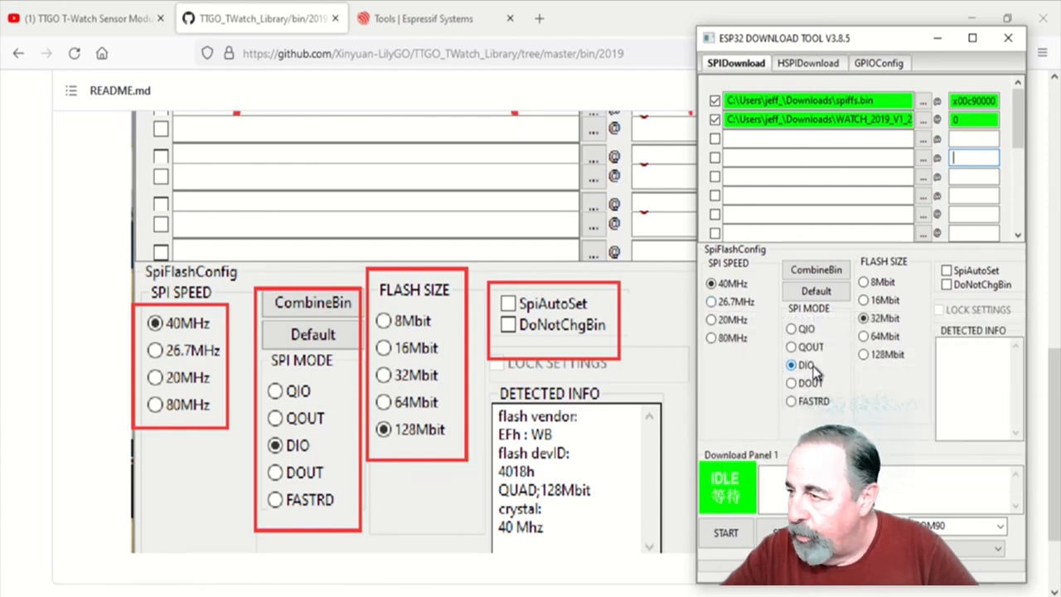
pyautogui.moveTo(865, 365)
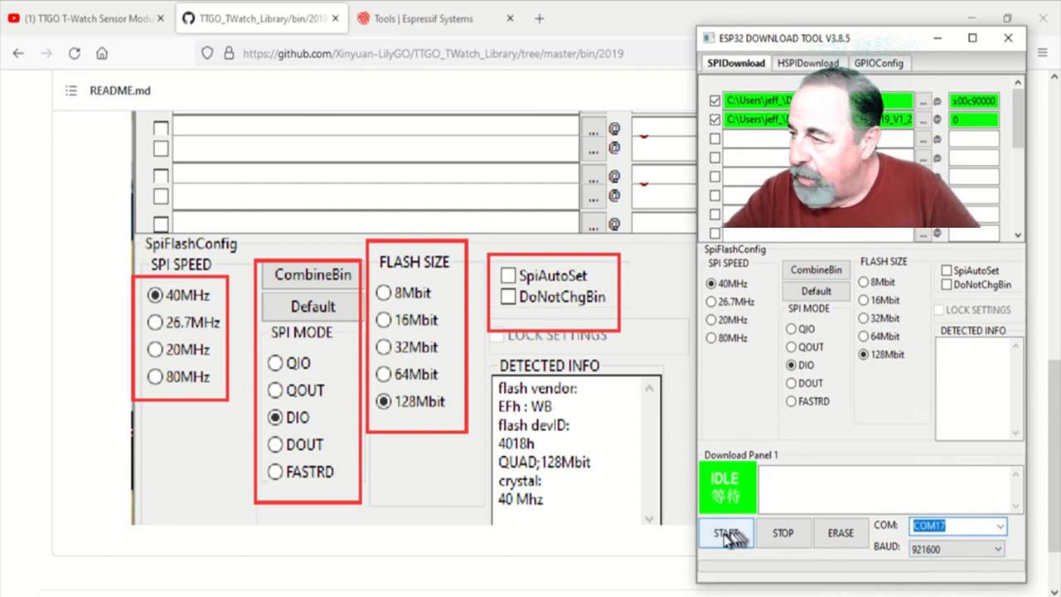
# Start flashing both files to the watch over COM17
pyautogui.click(726, 532)
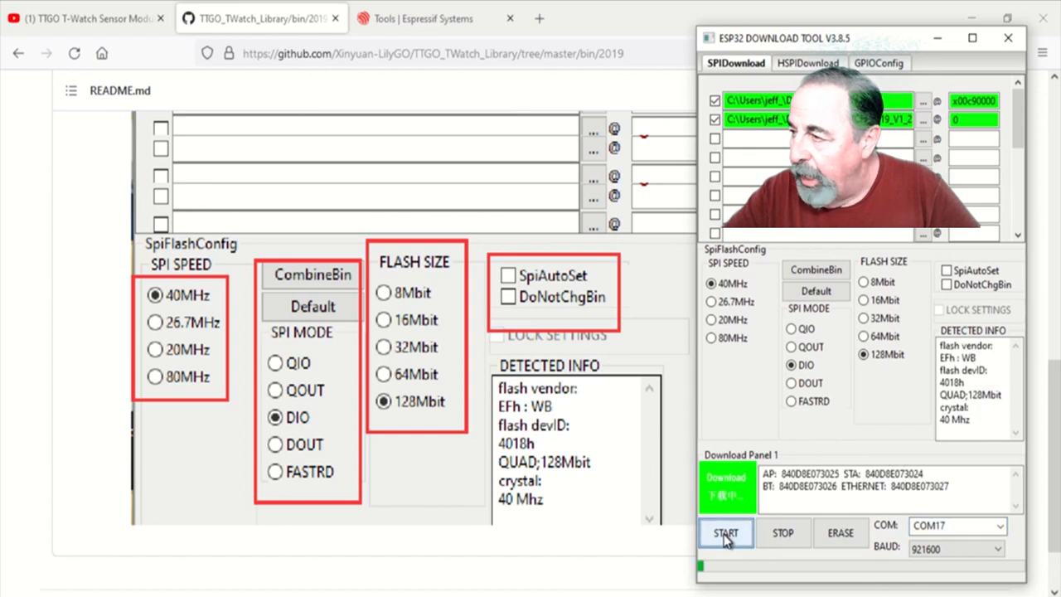
pyautogui.click(726, 534)
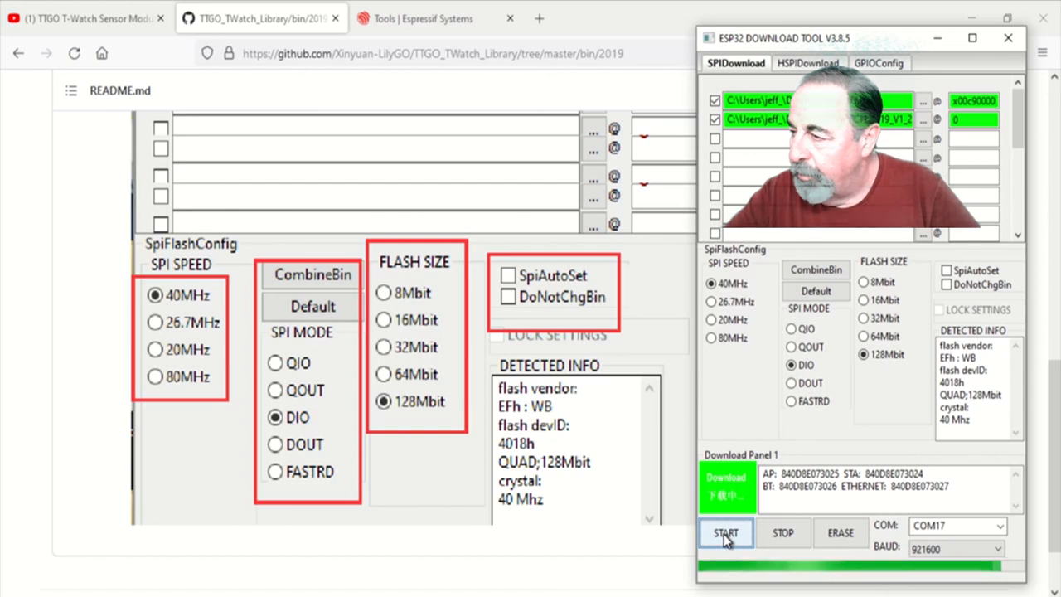
pyautogui.click(726, 534)
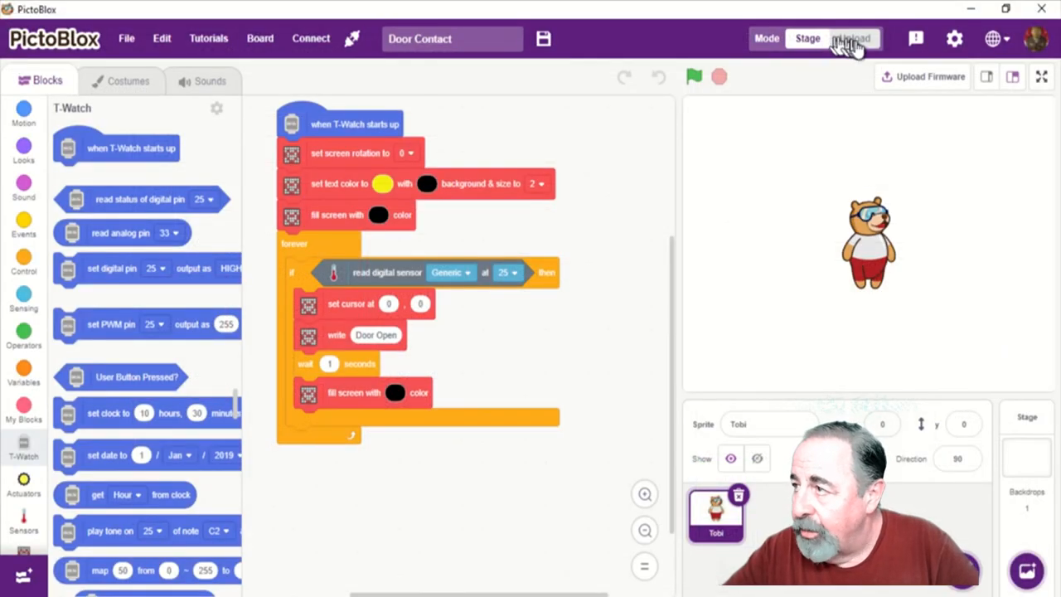
# Put the project in Upload mode, close the Espressif launcher, and keep T-Watch as the board
pyautogui.click(856, 38)
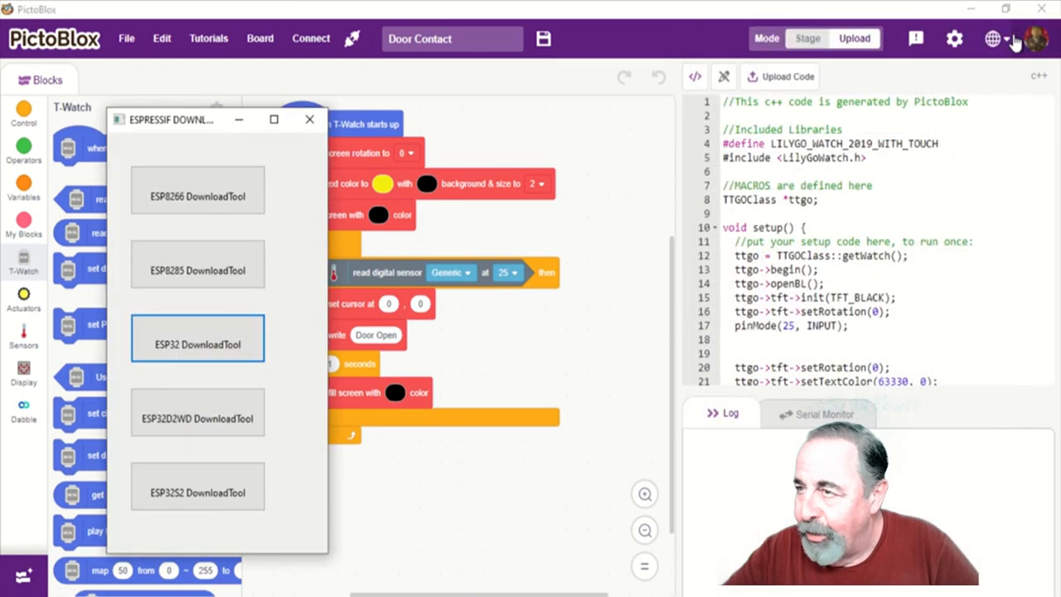
pyautogui.click(309, 119)
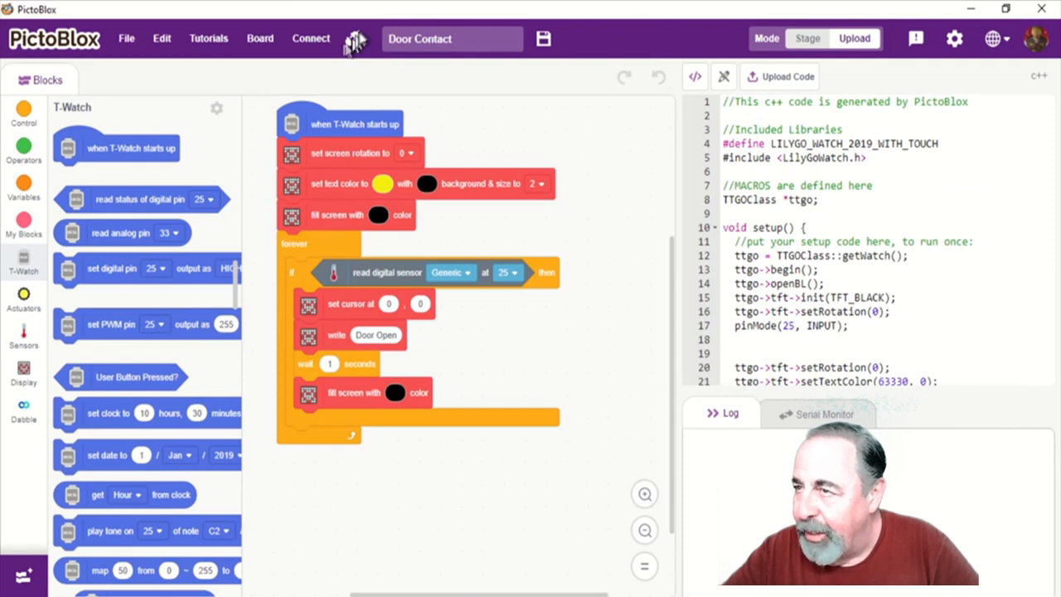
pyautogui.click(258, 38)
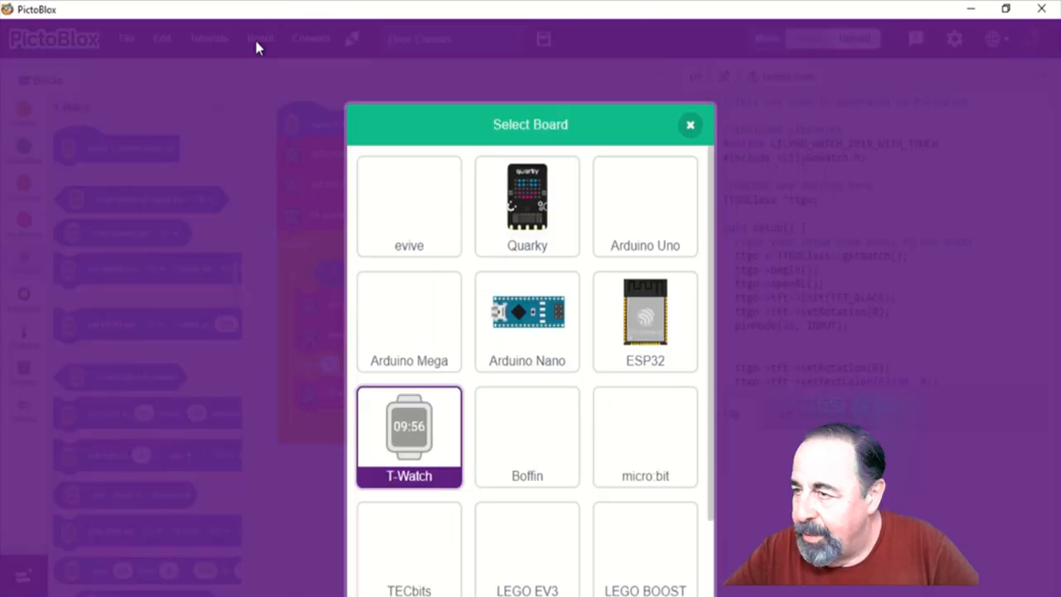
pyautogui.click(408, 436)
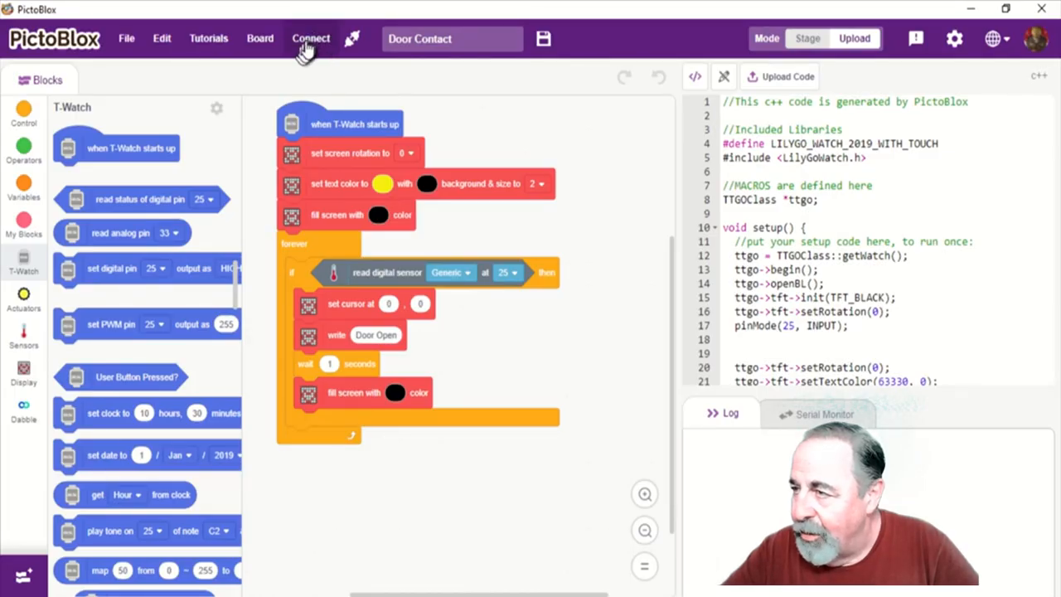
# Connect PictoBlox to the watch on COM17
pyautogui.click(310, 38)
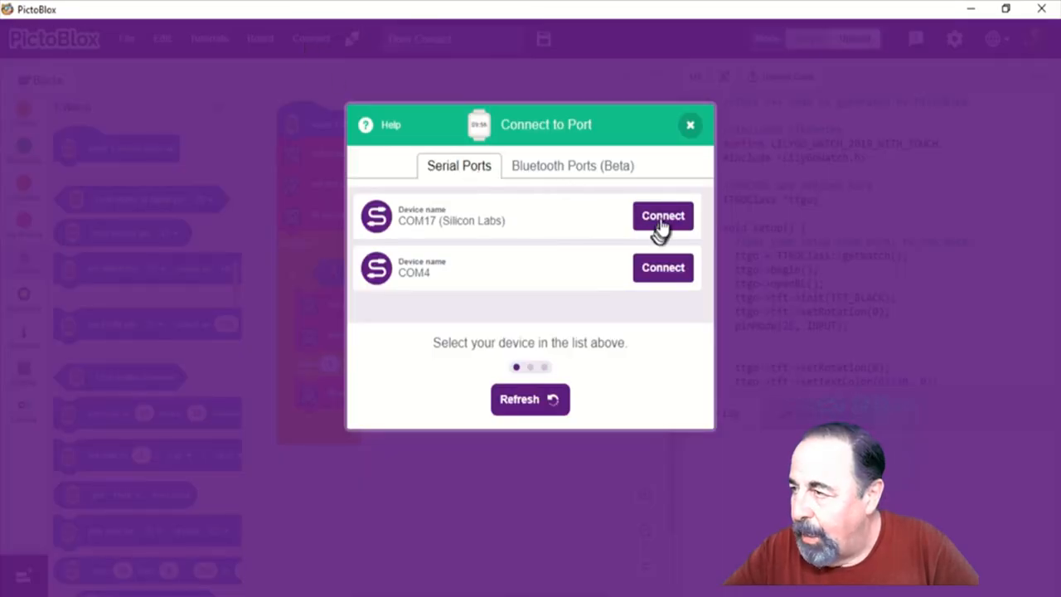
pyautogui.click(663, 216)
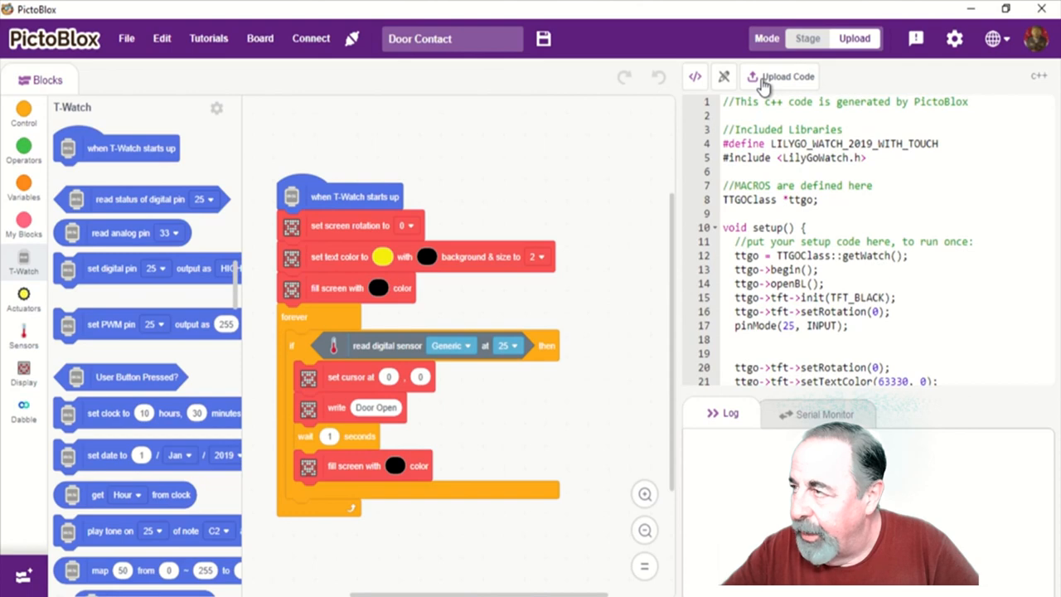
# Upload the Door Contact code to the watch, then return the project to Stage mode
pyautogui.click(786, 76)
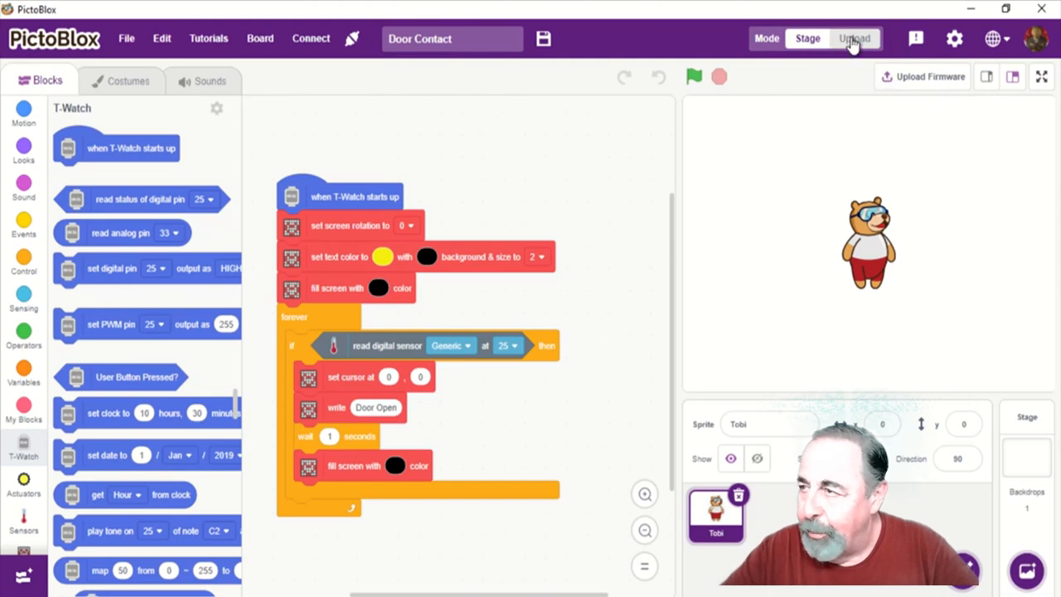
pyautogui.click(852, 38)
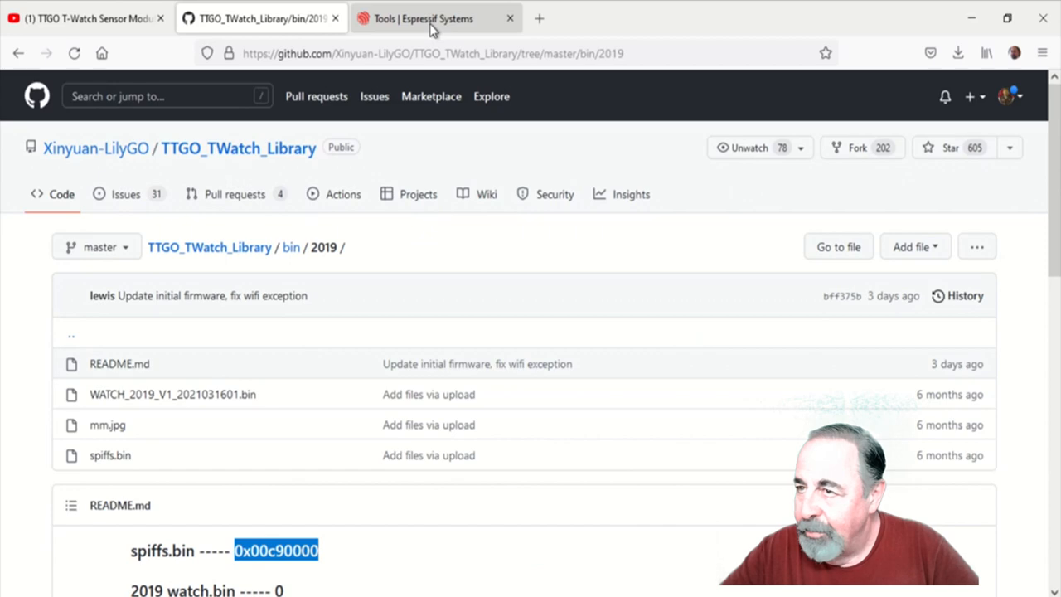
# Show the Espressif Tools page listing Flash Download Tools V3.9.2, then return to the YouTube tab
pyautogui.click(431, 18)
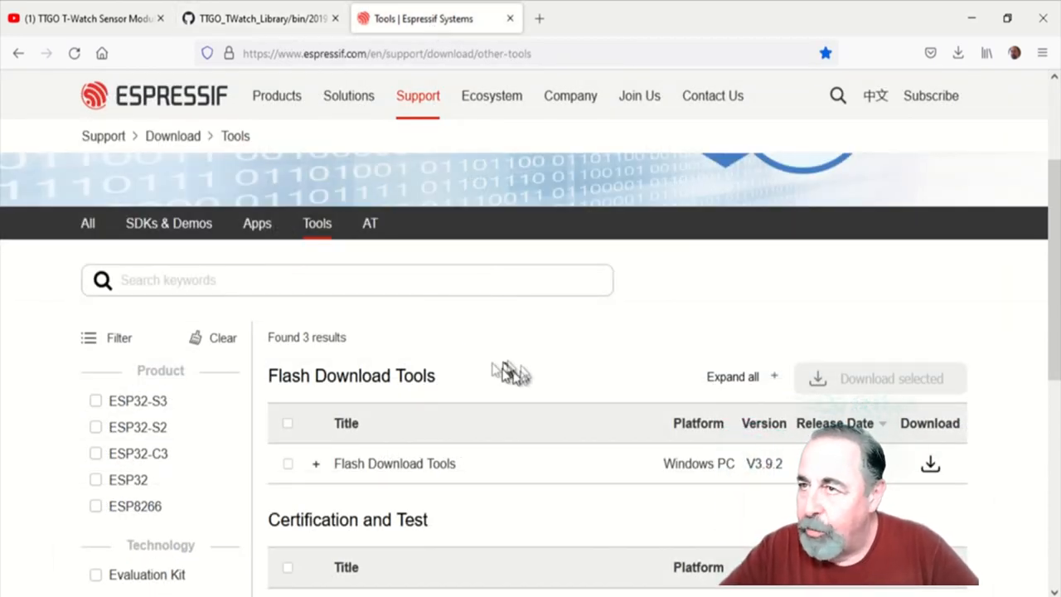
pyautogui.moveTo(240, 54)
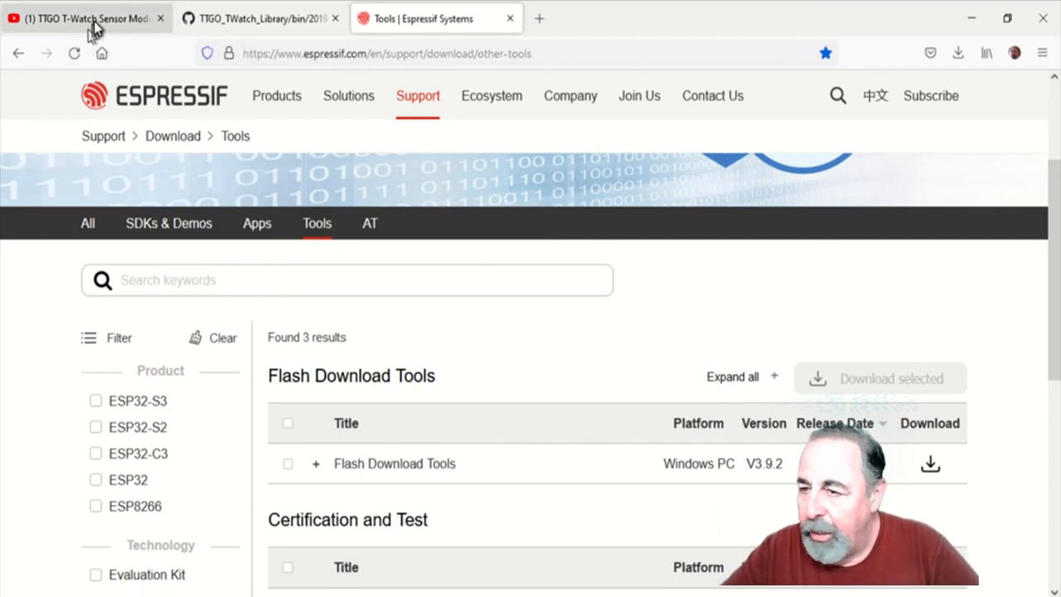
pyautogui.click(75, 19)
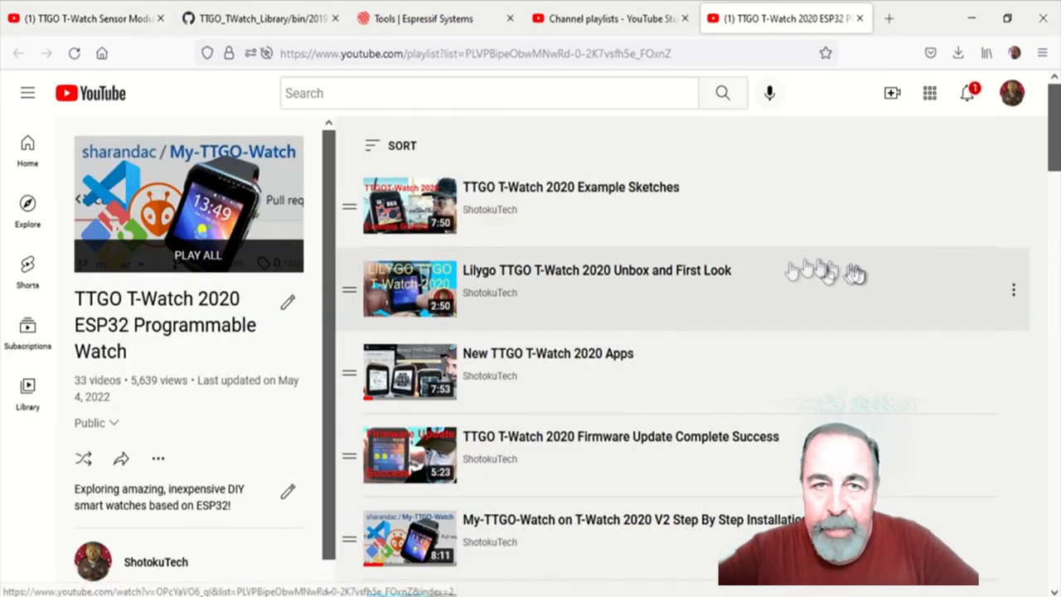
pyautogui.scroll(-3)
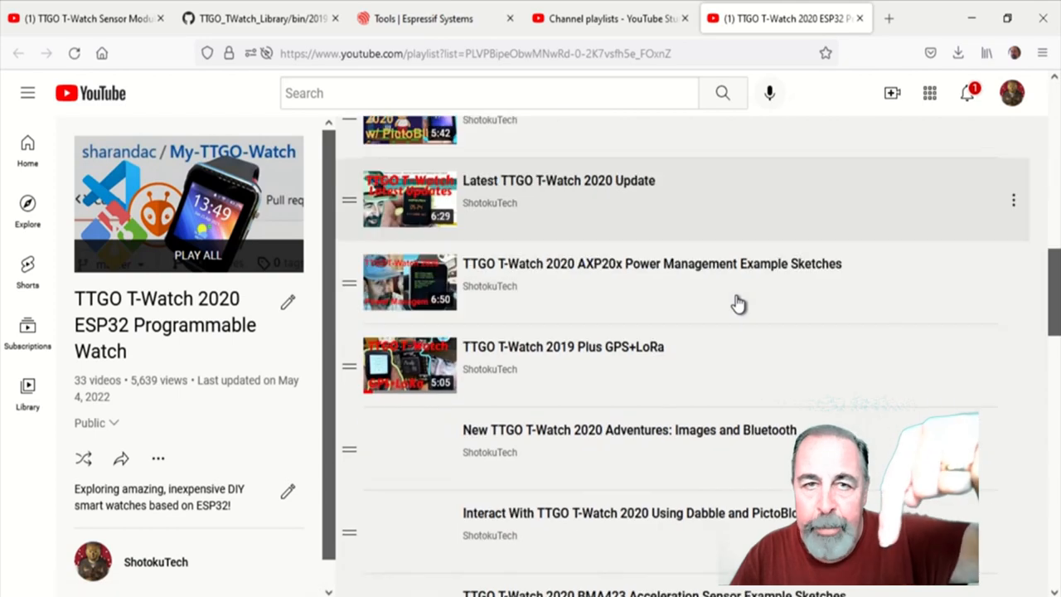
pyautogui.scroll(-3)
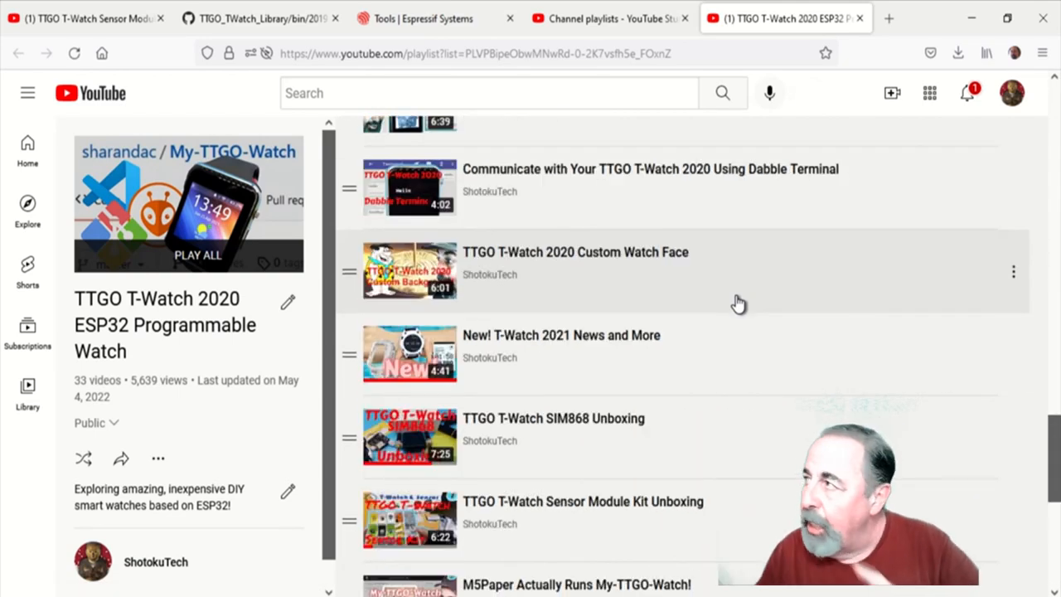
pyautogui.scroll(-3)
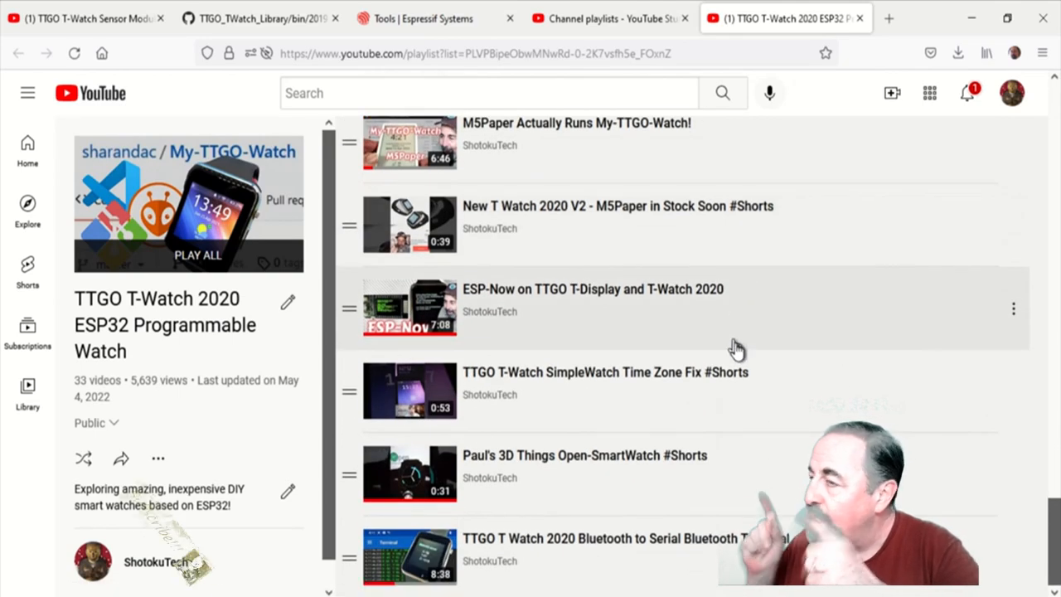